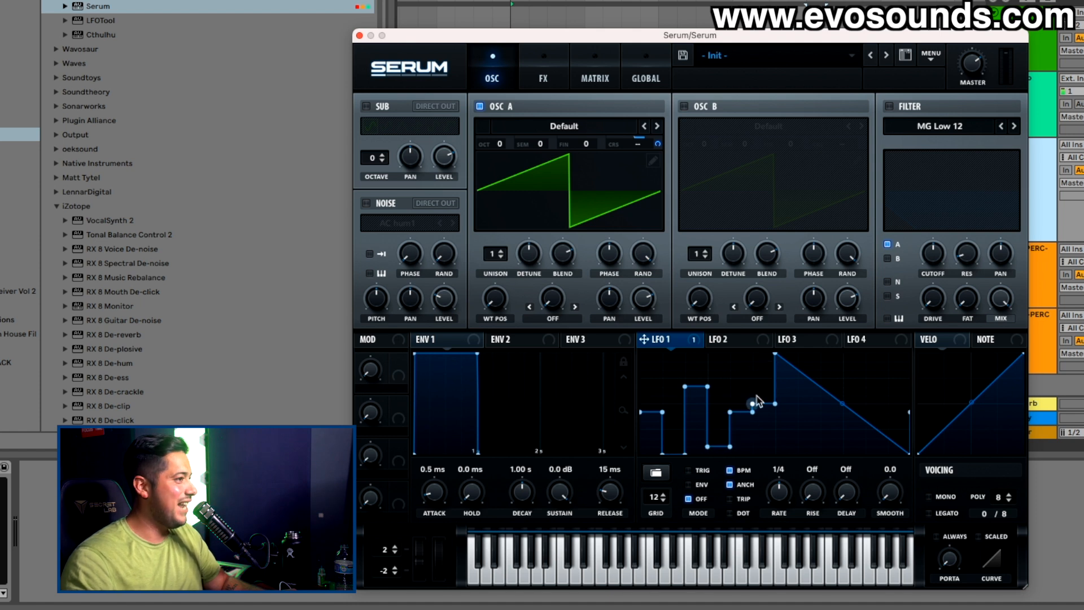
# - Clear the partly drawn steps so LFO 1 reverts to its plain triangle
pyautogui.moveTo(752, 402); pyautogui.dragTo(843, 414)
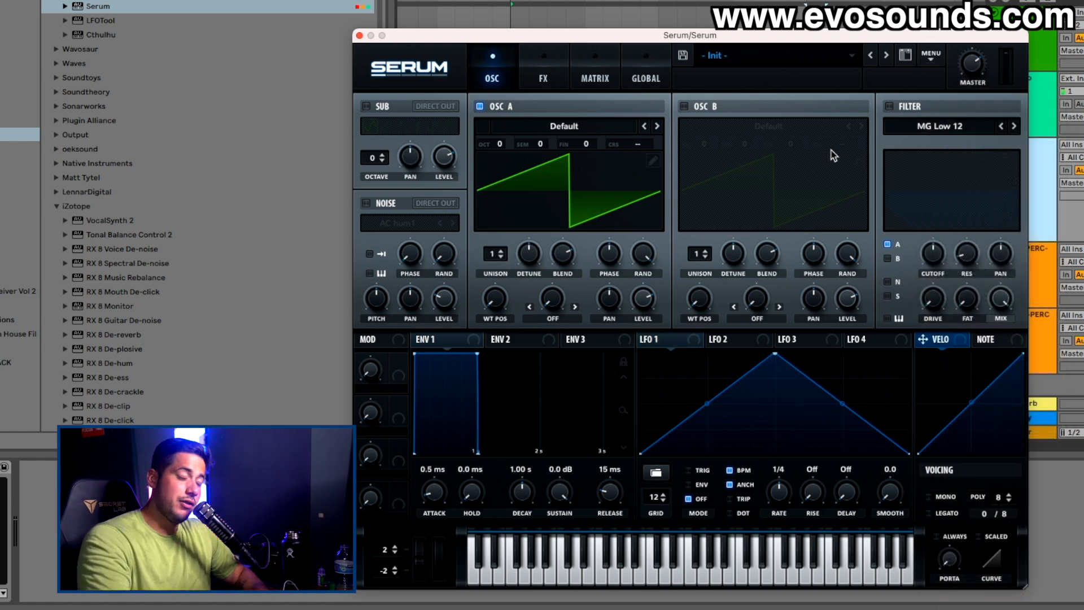
# - Route LFO 1 to Mast.Tun in the matrix and return to the OSC page
pyautogui.click(594, 65)
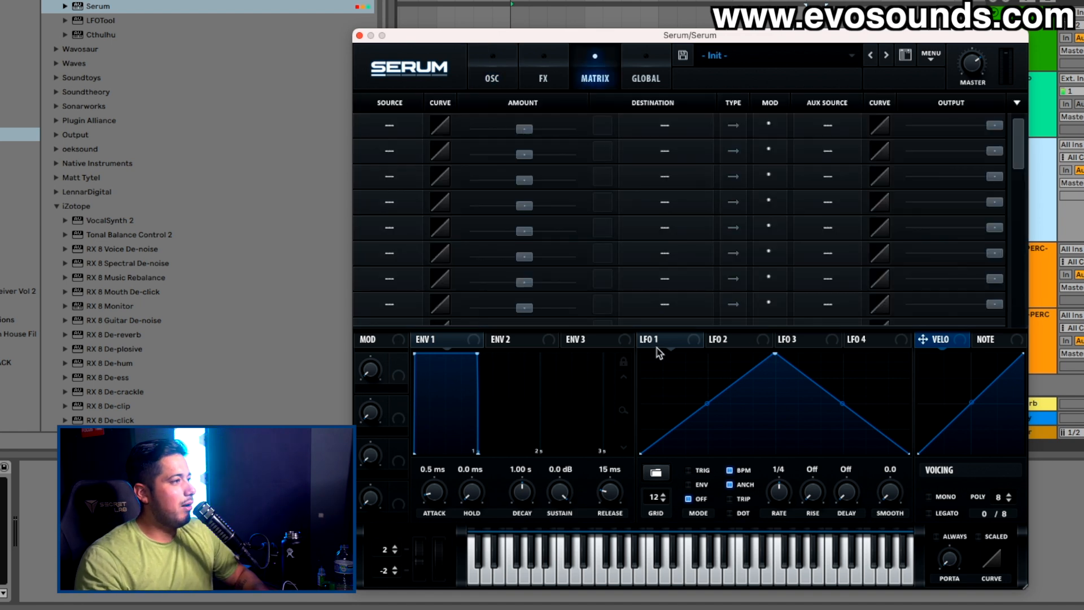
pyautogui.click(664, 126)
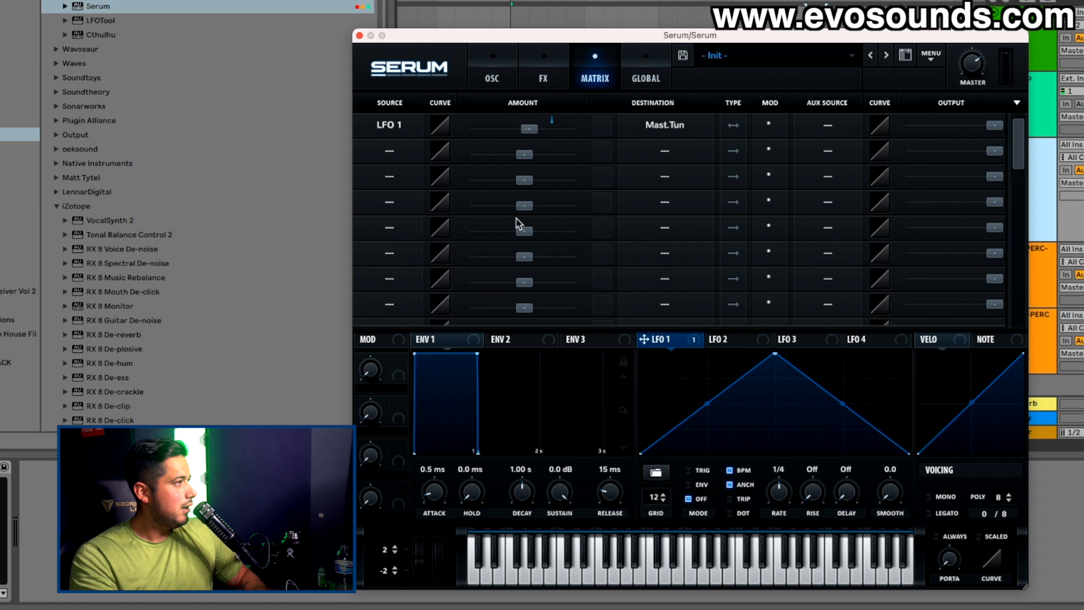
pyautogui.click(491, 66)
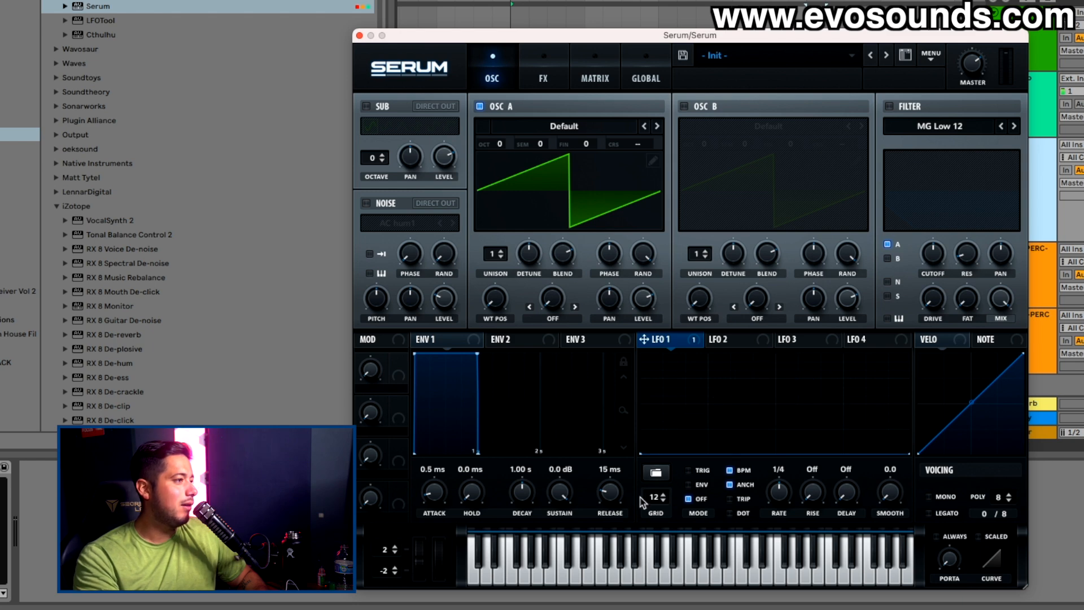
pyautogui.moveTo(654, 463)
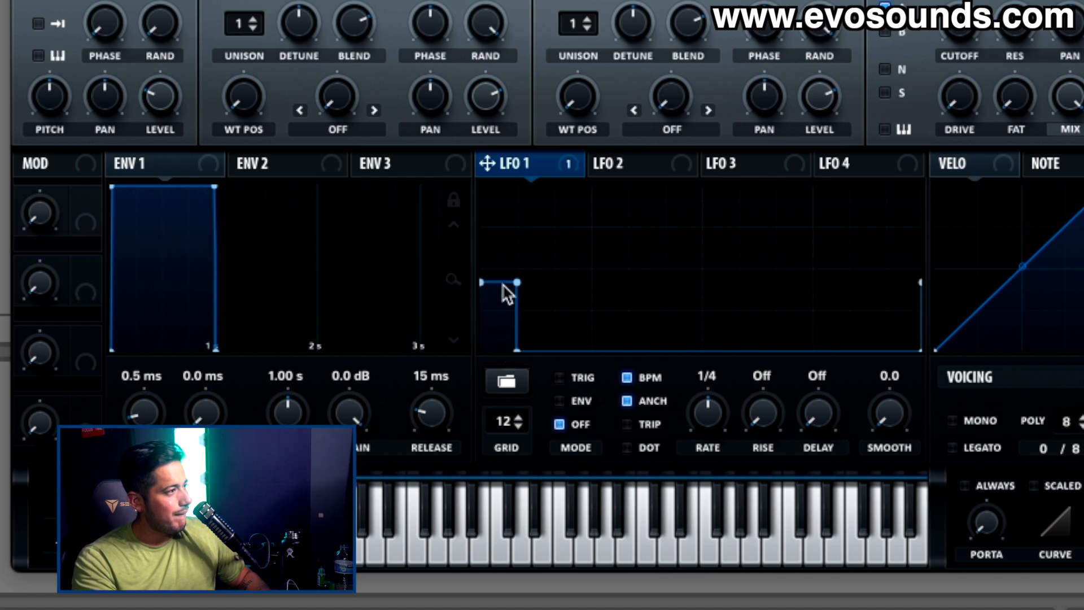
# - Draw and redraw the first raised step at the start of LFO 1's graph
pyautogui.moveTo(500, 285); pyautogui.dragTo(500, 214)
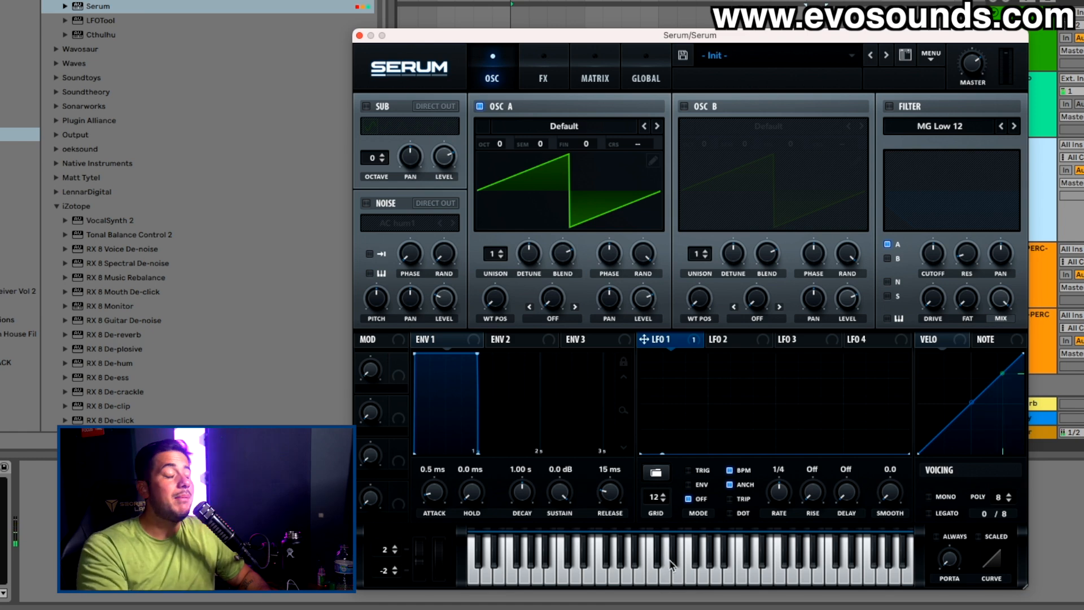
pyautogui.moveTo(687, 35); pyautogui.dragTo(671, 245)
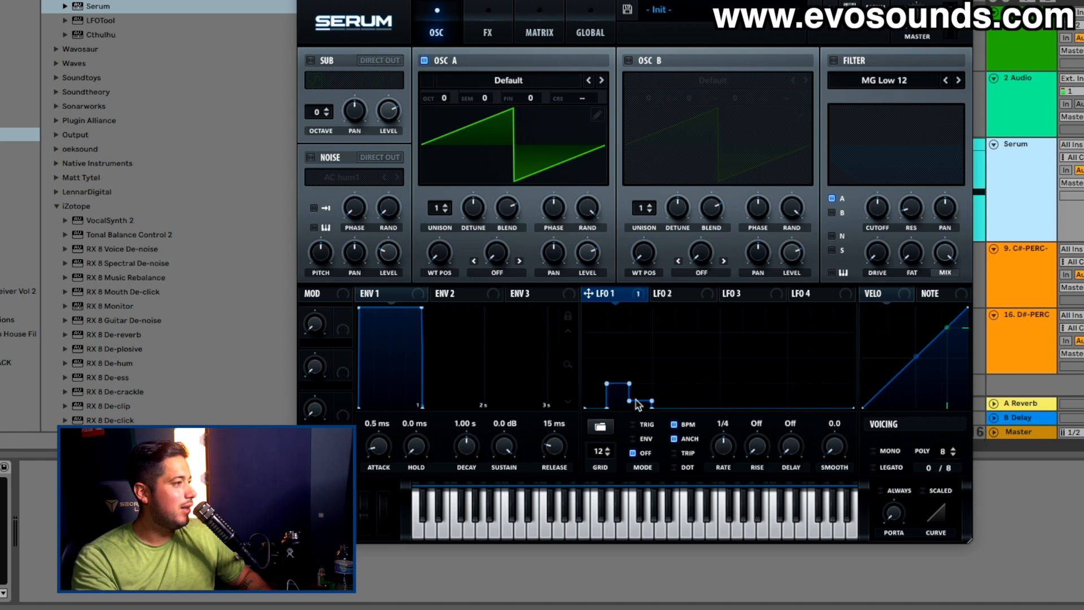
# - Draw the stepped up-and-down block pattern across LFO 1 at a one-bar rate
pyautogui.moveTo(635, 404); pyautogui.dragTo(635, 368)
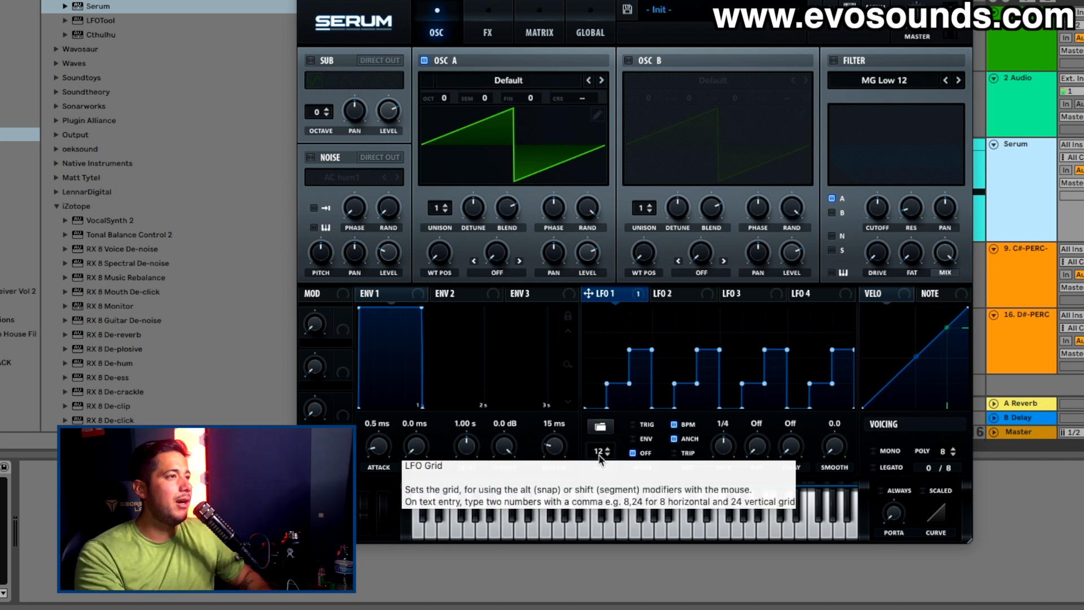
pyautogui.moveTo(833, 291)
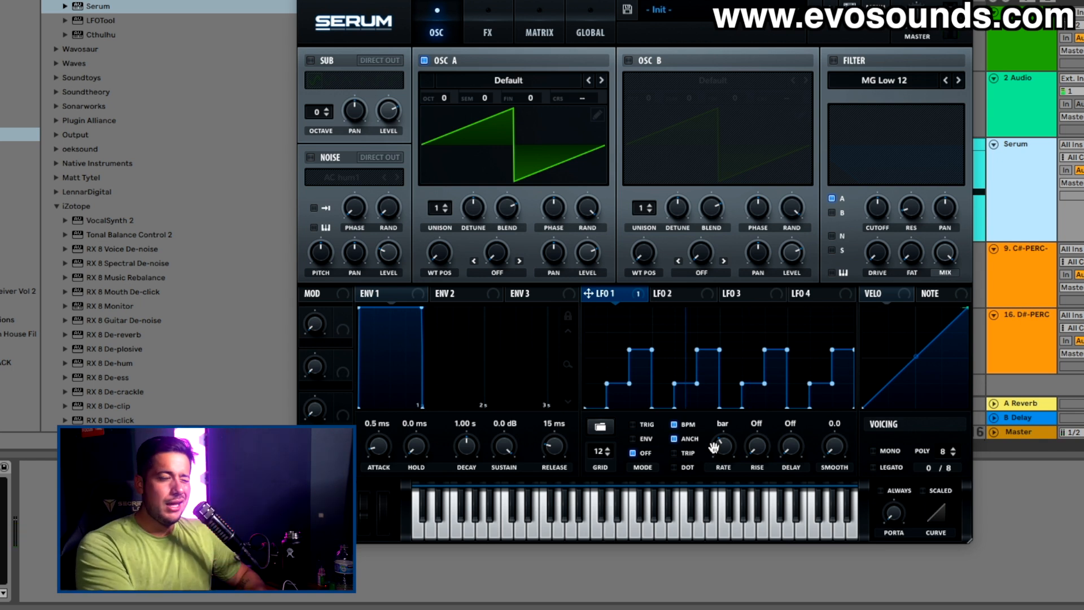
pyautogui.moveTo(660, 322)
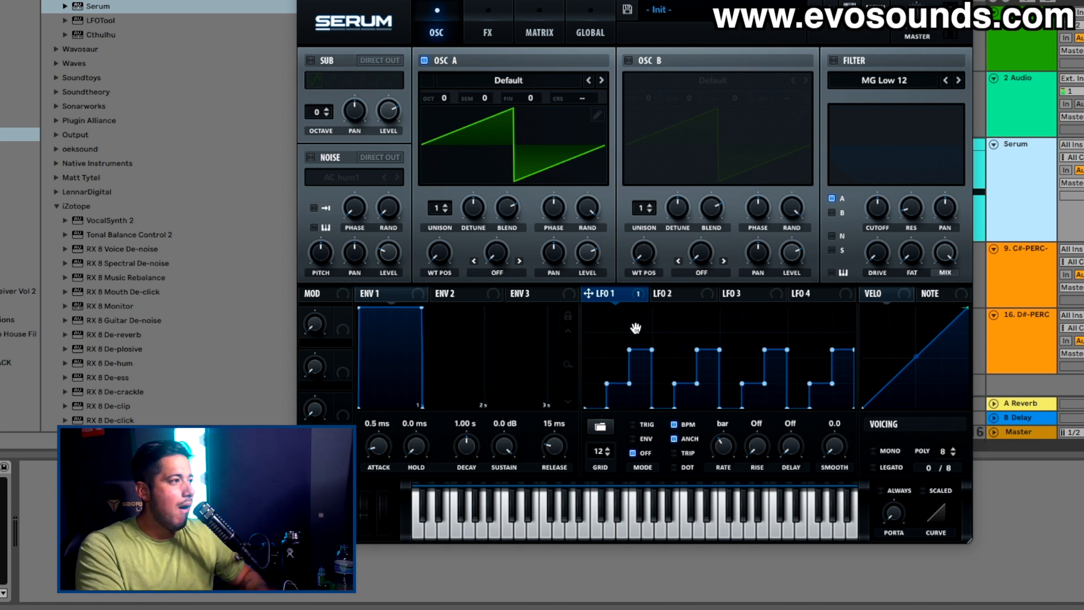
pyautogui.moveTo(735, 367)
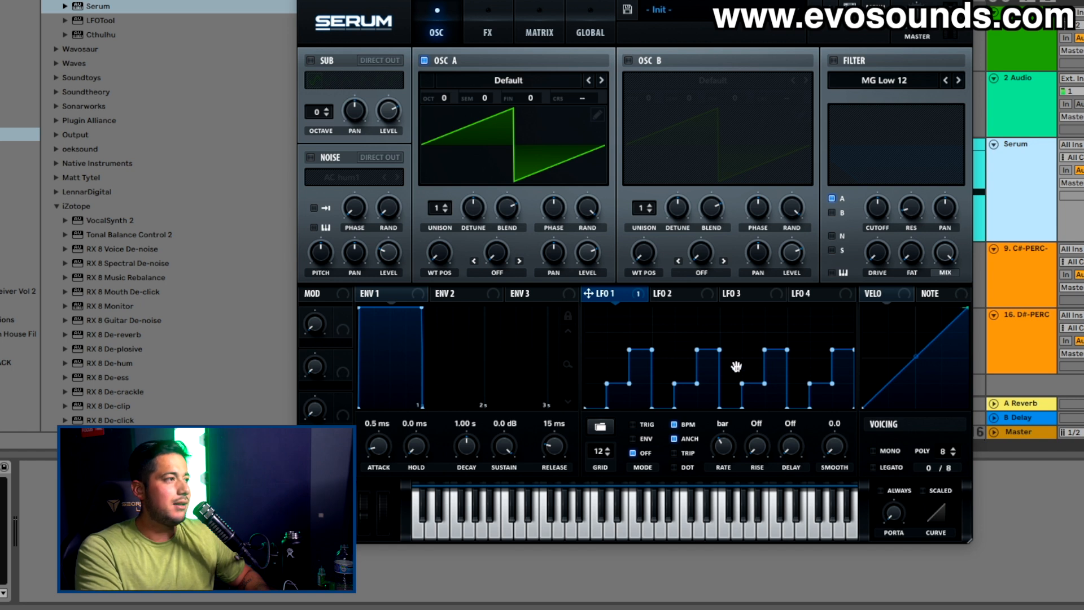
pyautogui.moveTo(608, 360)
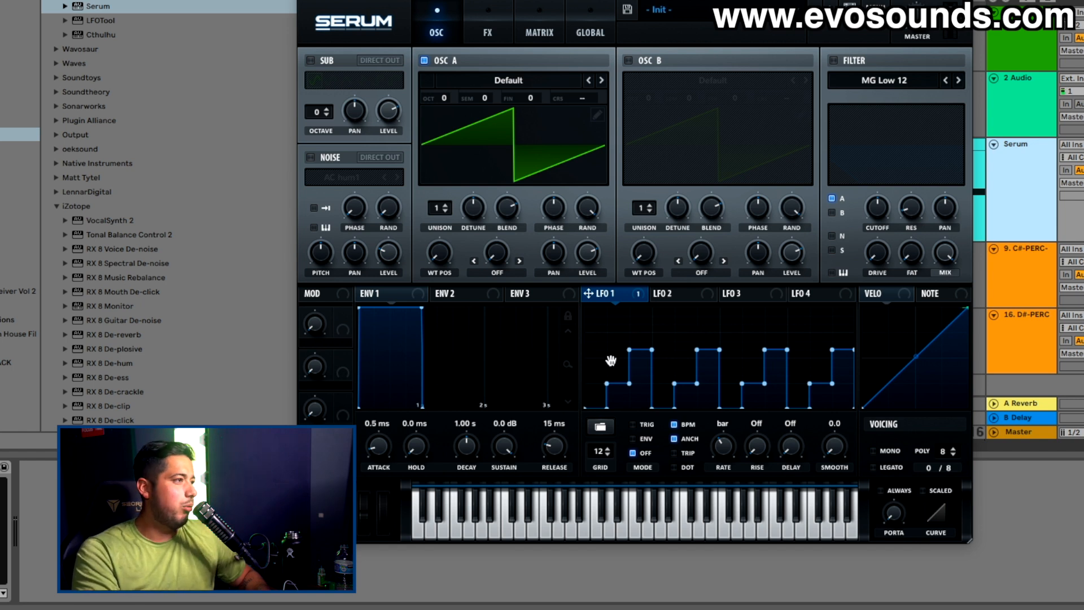
pyautogui.moveTo(603, 357)
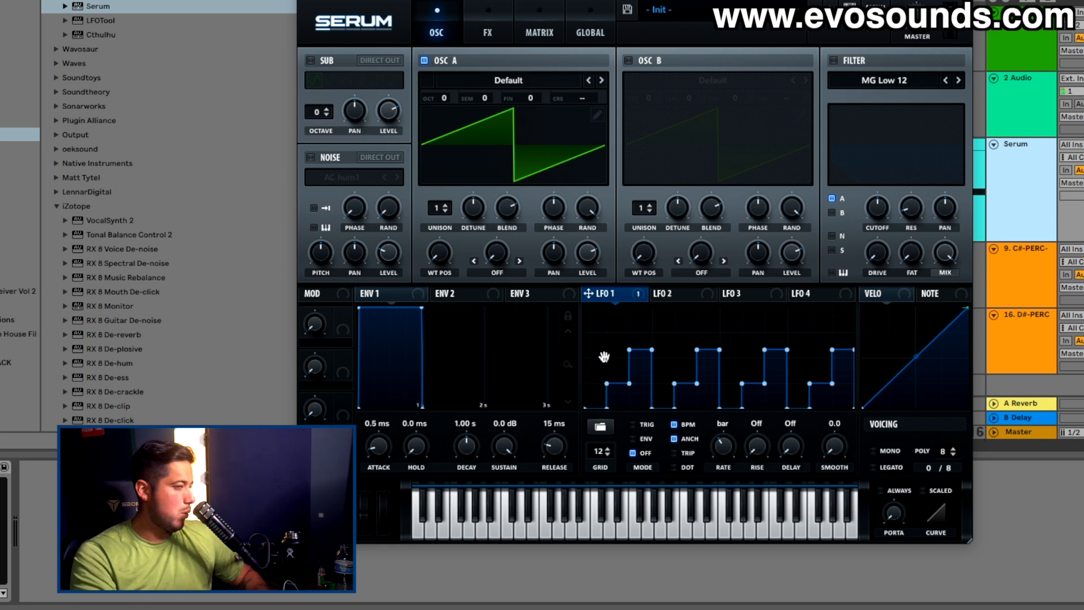
pyautogui.moveTo(697, 303)
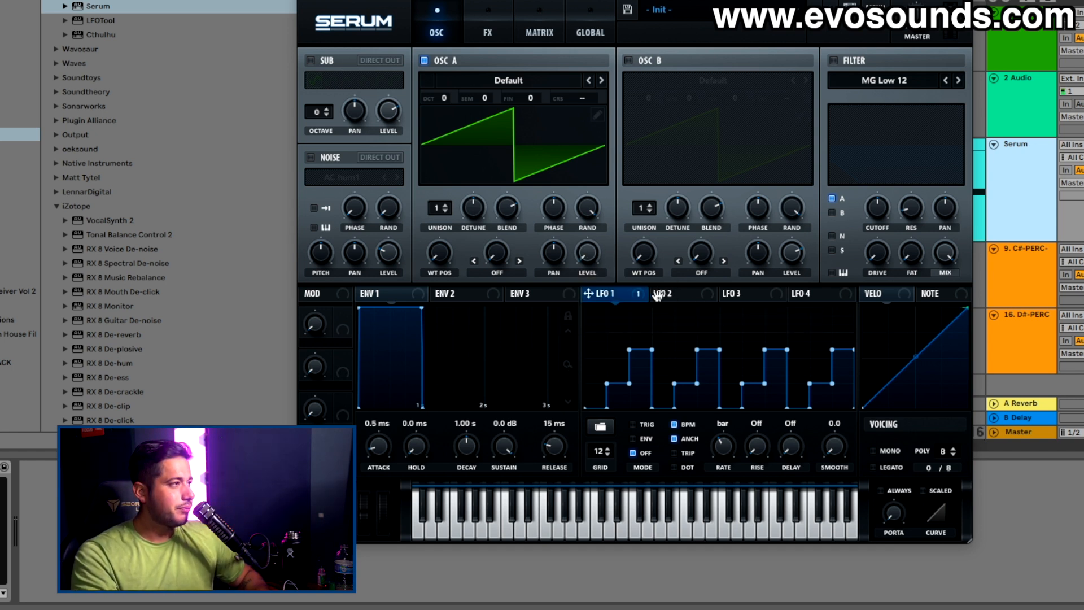
# - Bend LFO 2's triangle into a decaying curve and enable TRIG on LFO 1
pyautogui.click(679, 294)
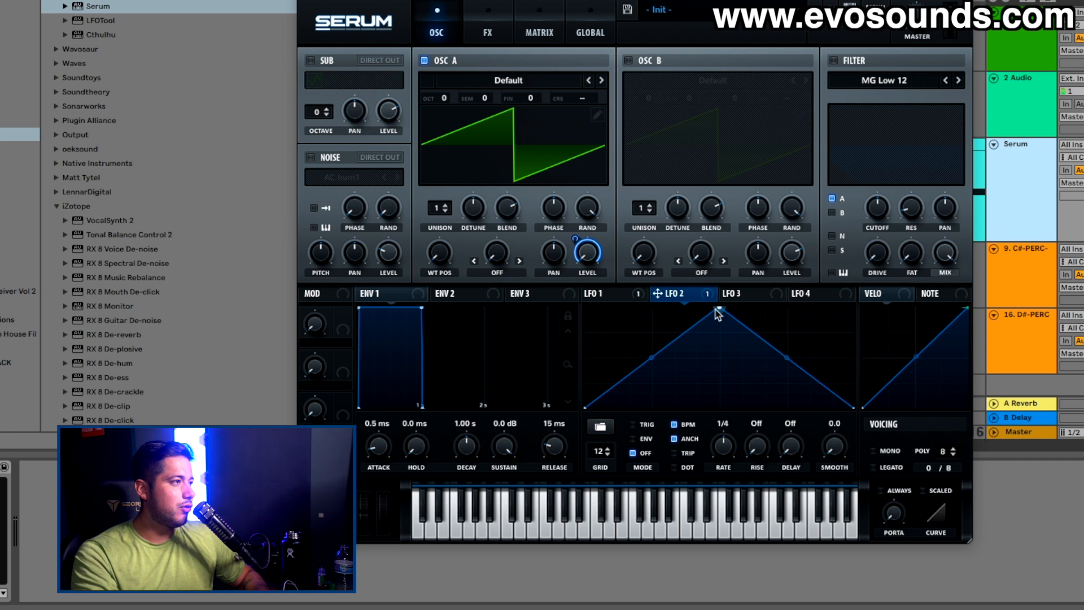
pyautogui.moveTo(719, 315); pyautogui.dragTo(719, 389)
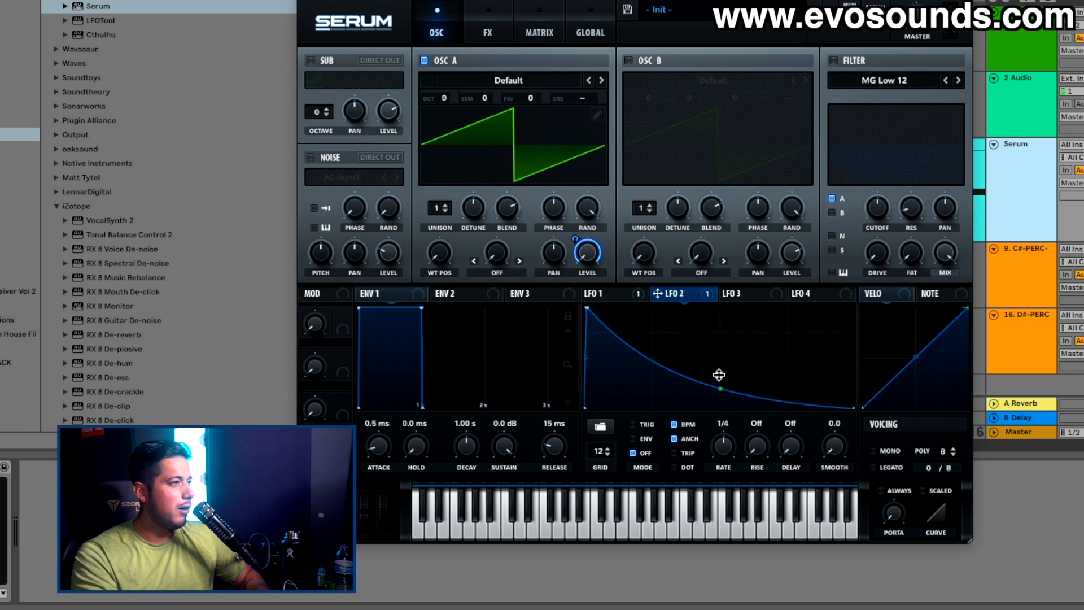
pyautogui.click(727, 423)
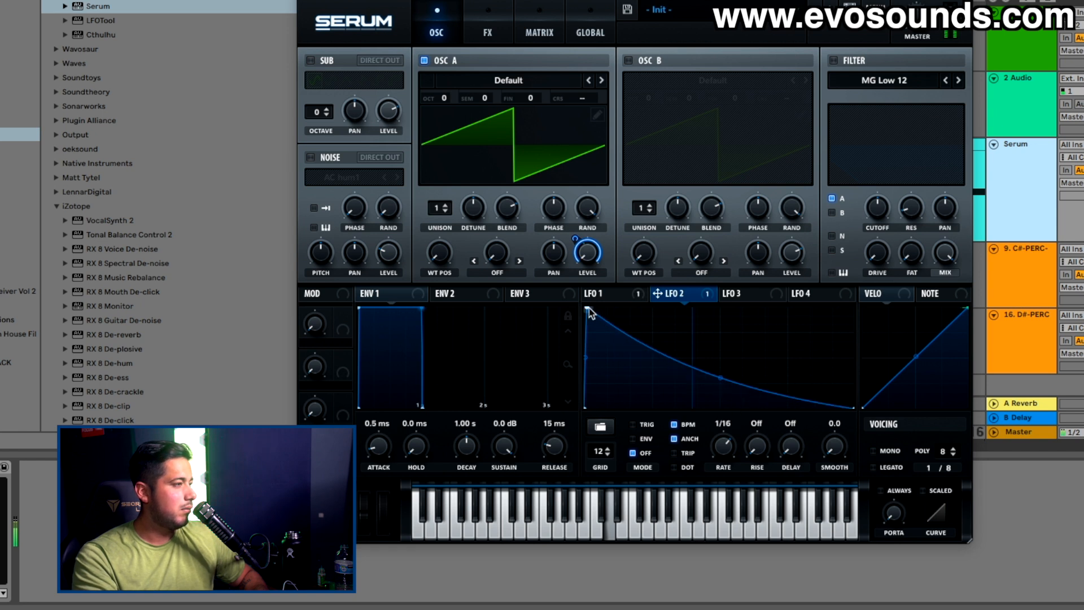
pyautogui.click(593, 293)
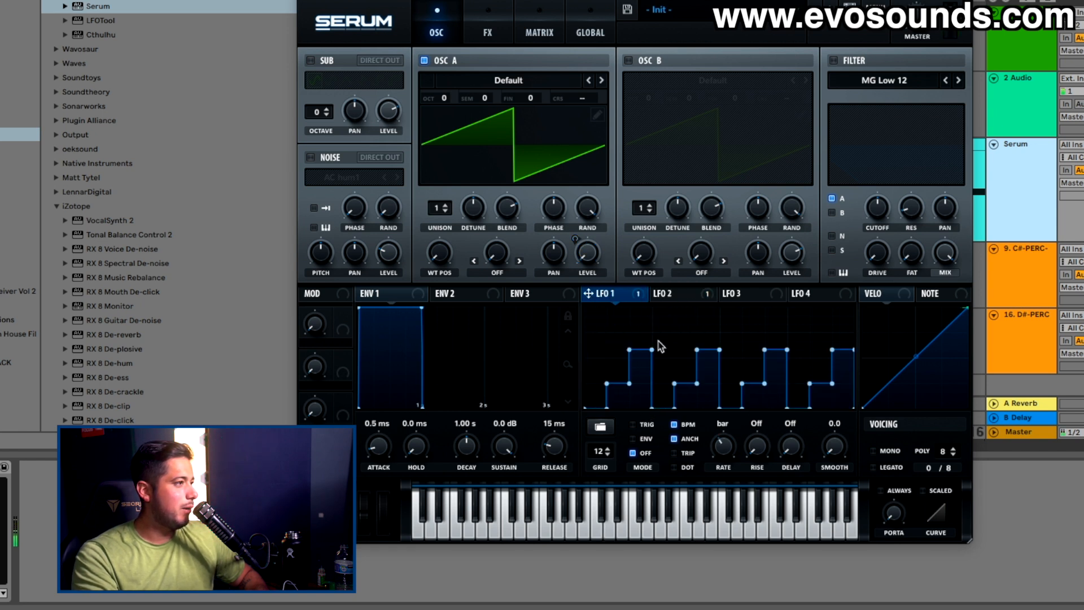
pyautogui.click(677, 294)
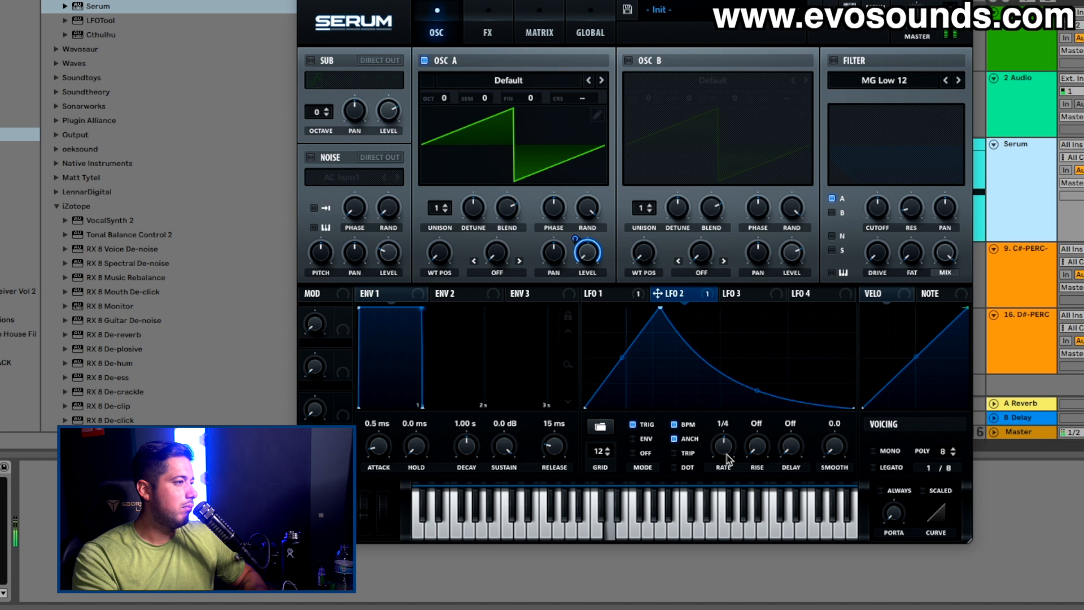
pyautogui.click(605, 293)
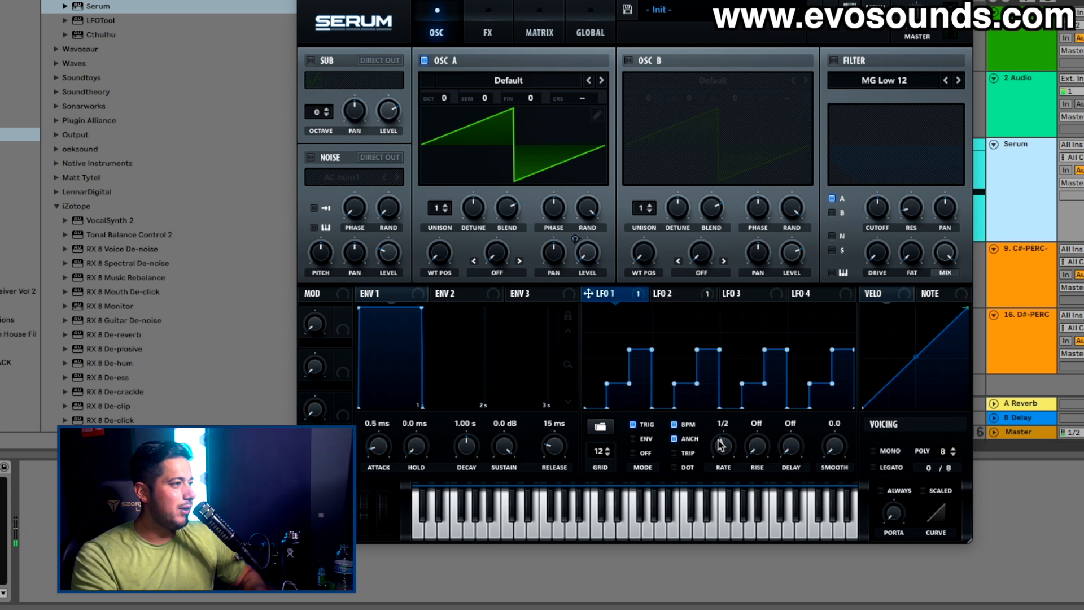
pyautogui.click(724, 423)
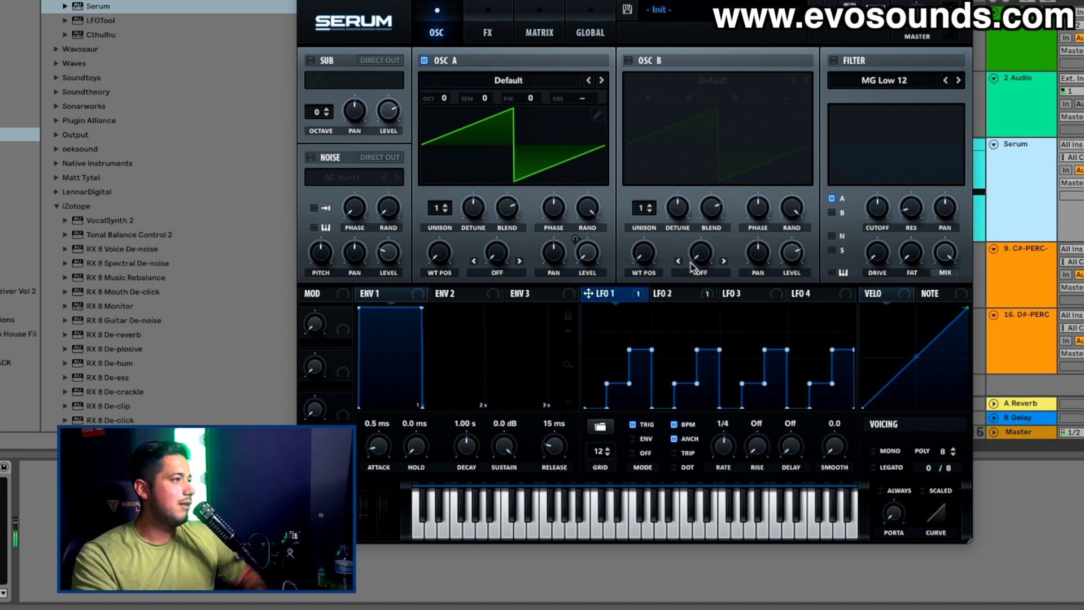
# - Remove all modulators from oscillator A's level
pyautogui.rightClick(586, 254)
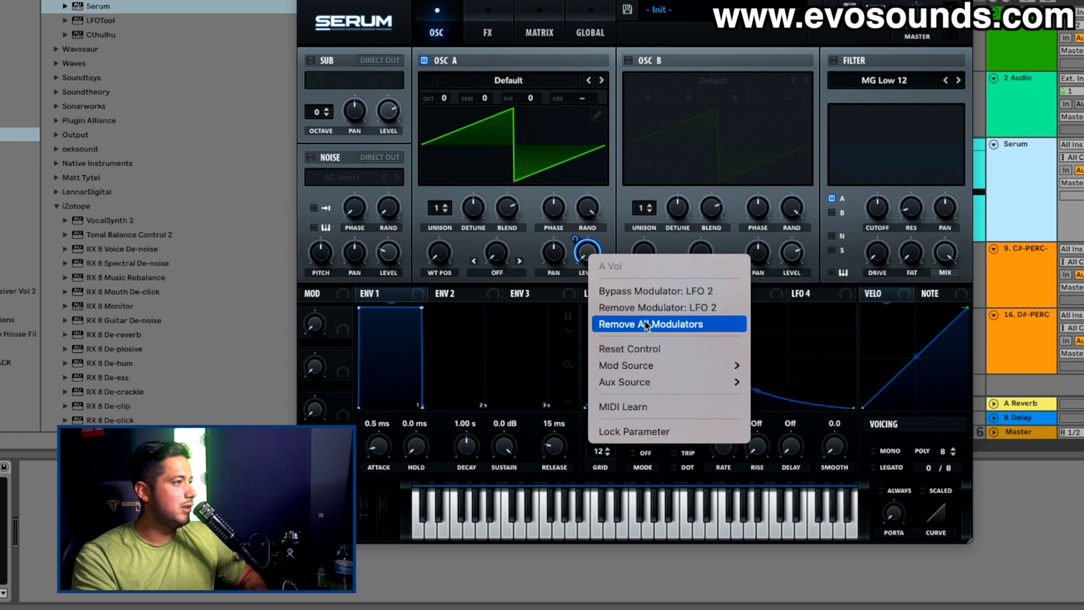
pyautogui.click(650, 324)
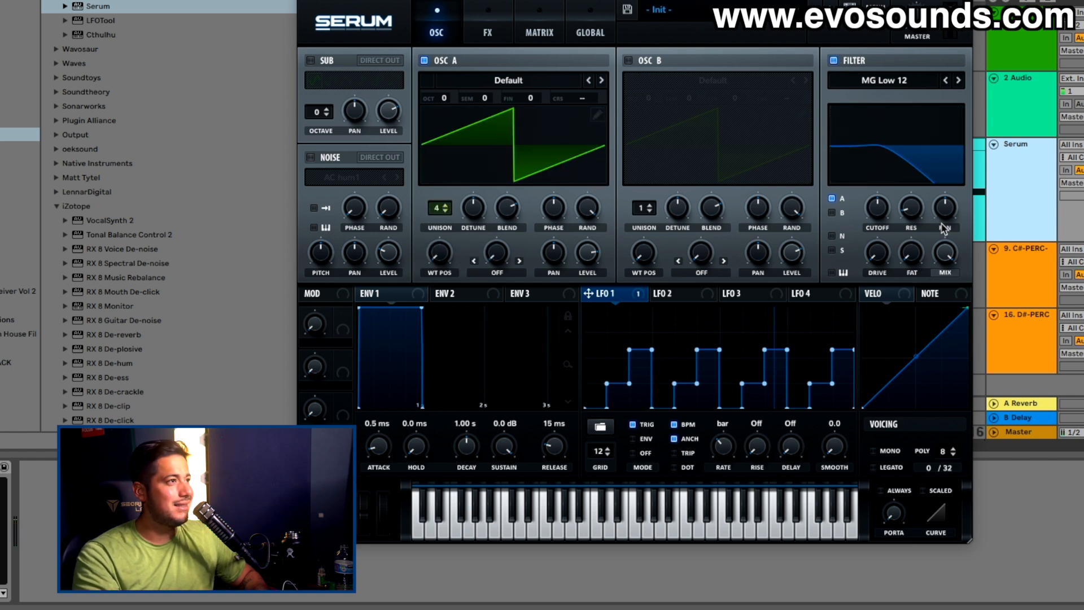
# - Move LFO 2's peak to the cycle start and bend it into a decaying curve, checking the FX page
pyautogui.click(680, 293)
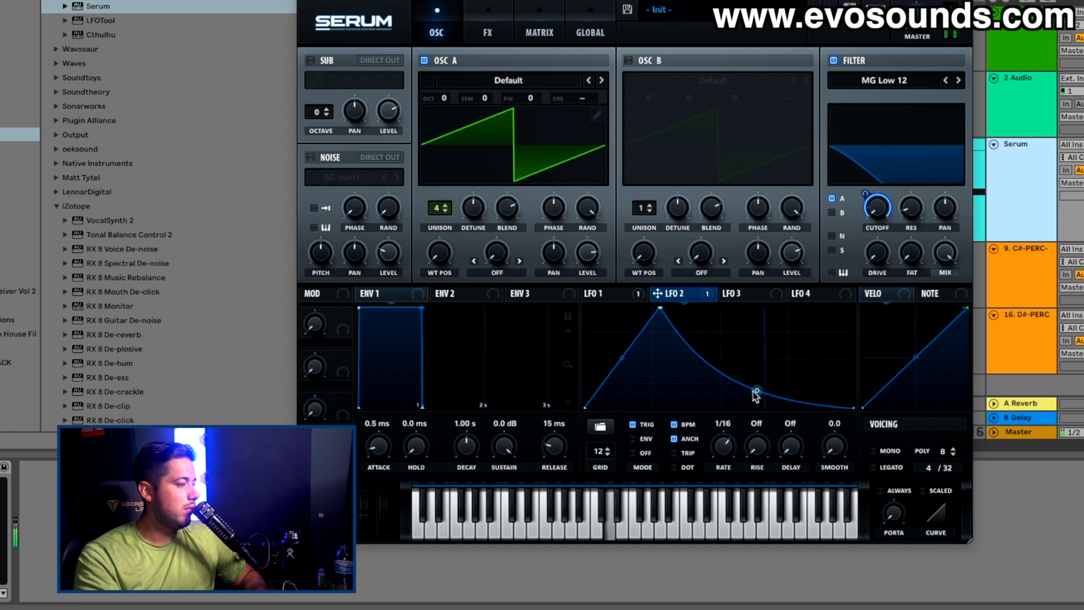
pyautogui.moveTo(755, 390); pyautogui.dragTo(729, 365)
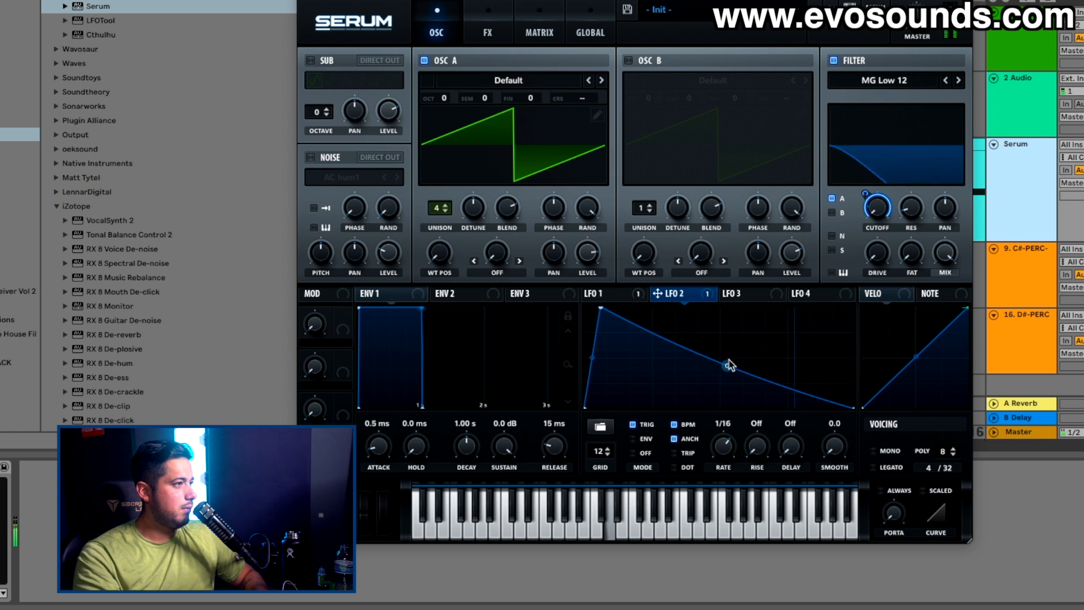
pyautogui.click(486, 22)
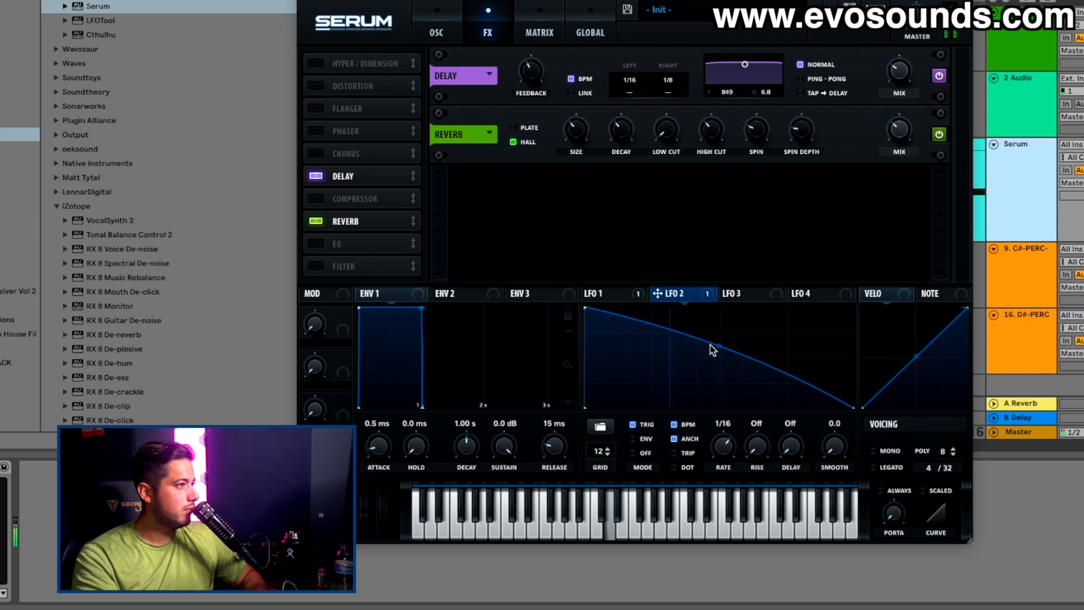
pyautogui.moveTo(718, 346); pyautogui.dragTo(718, 384)
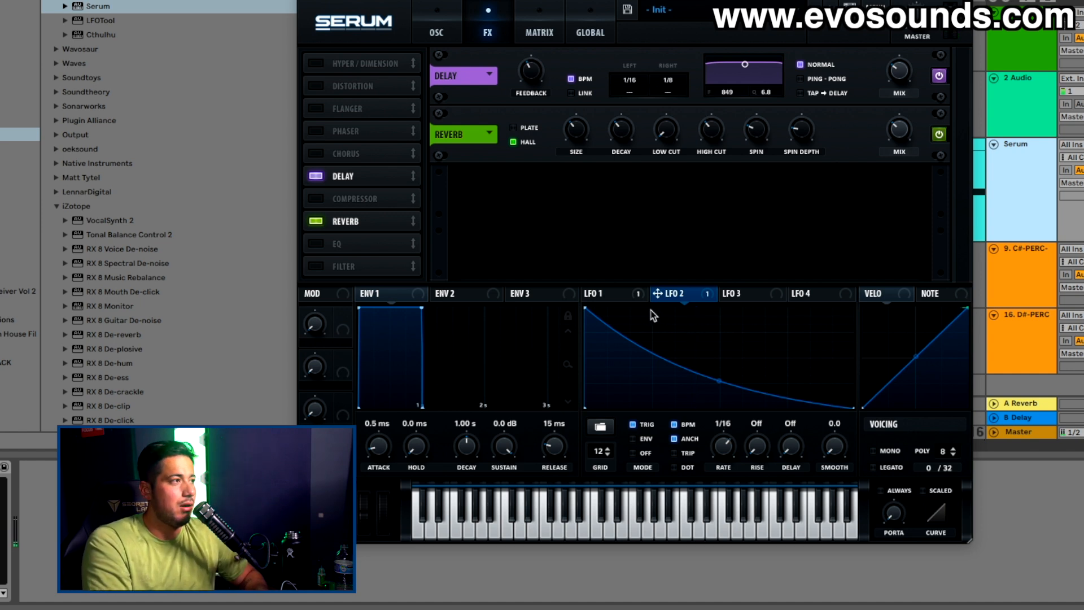
pyautogui.click(435, 33)
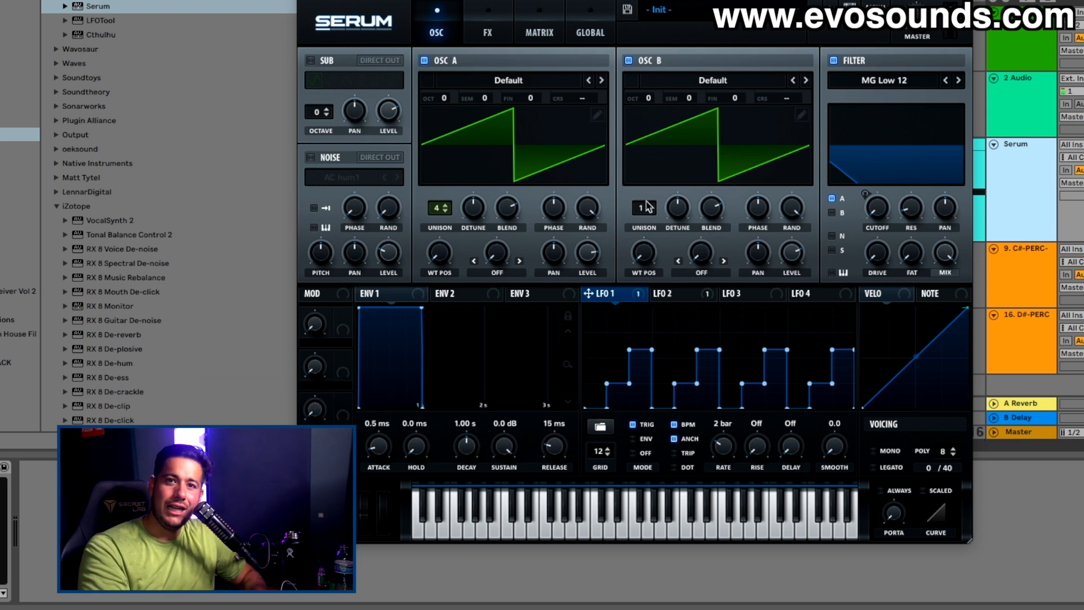
# - Raise Osc B's unison count and retarget LFO 1 to A CoarsePit in the matrix
pyautogui.click(641, 208)
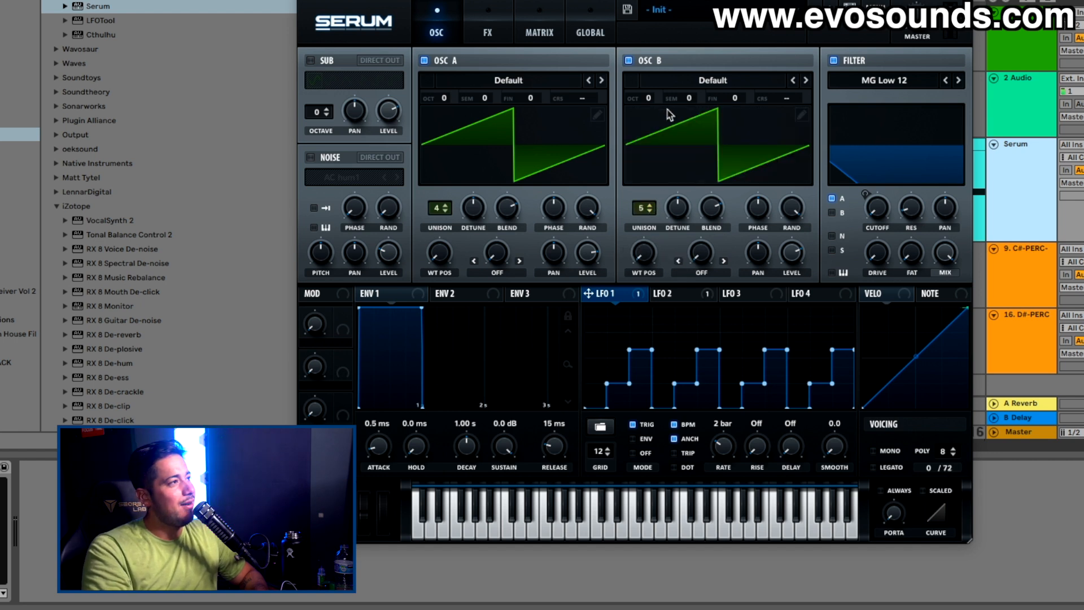
pyautogui.click(538, 32)
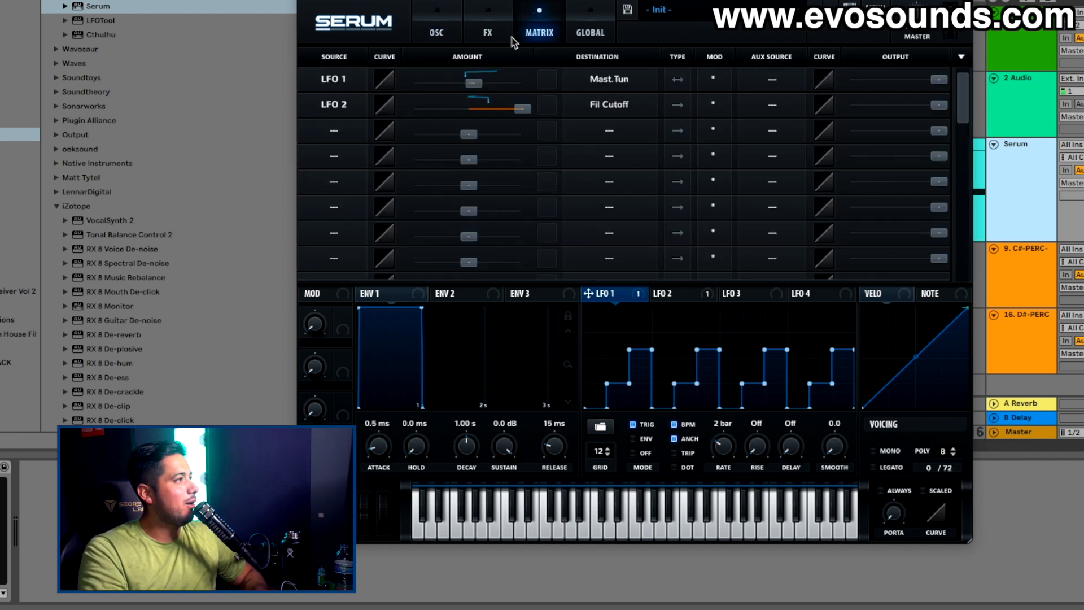
pyautogui.click(607, 79)
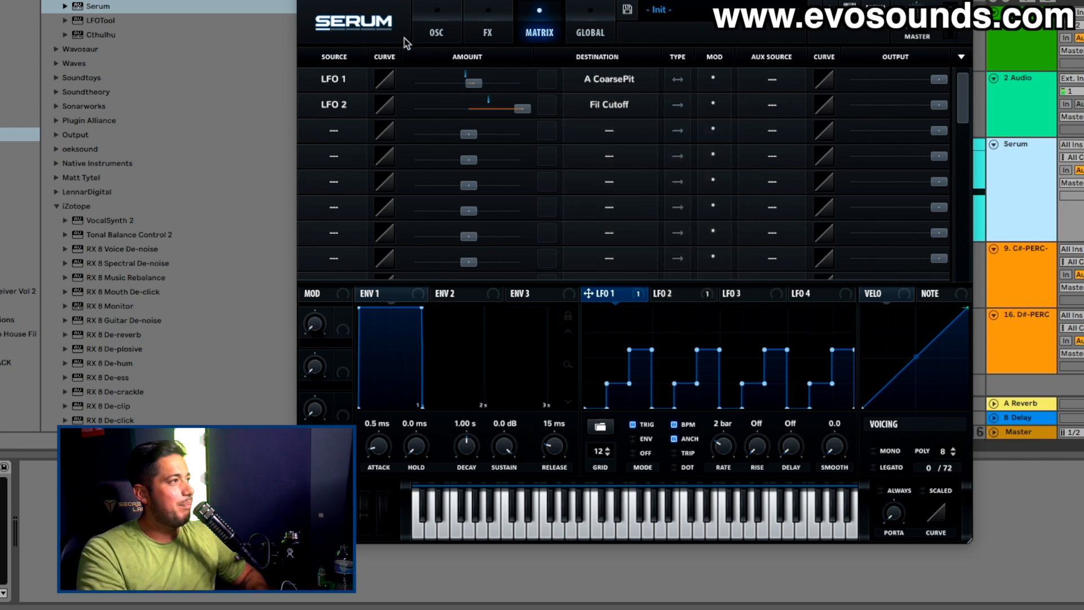
pyautogui.click(436, 33)
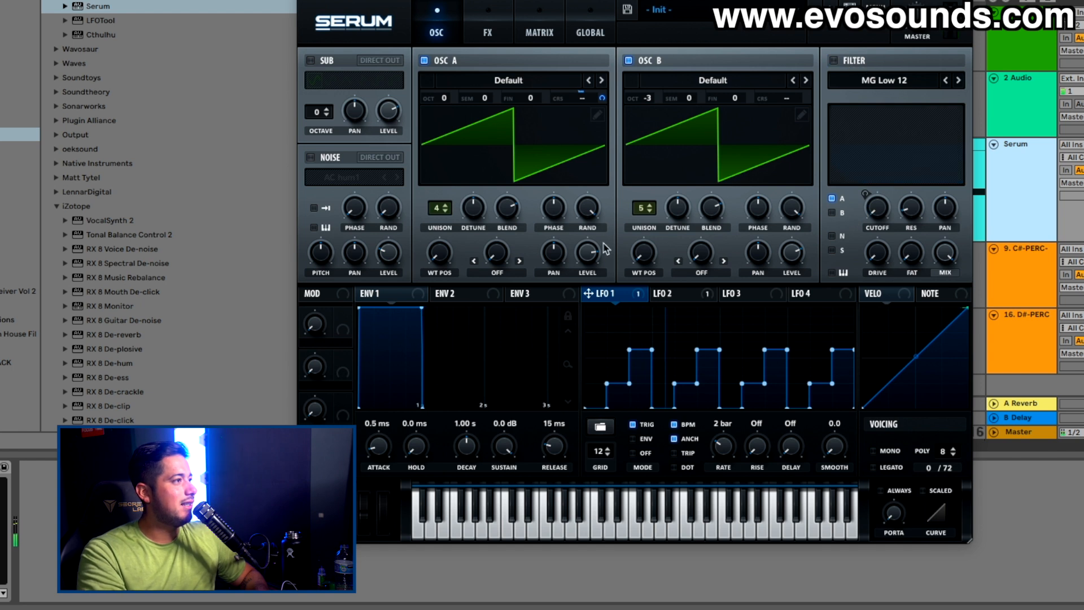
# - Re-enable the filter for oscillator A and remove LFO 2 from the cutoff
pyautogui.click(833, 199)
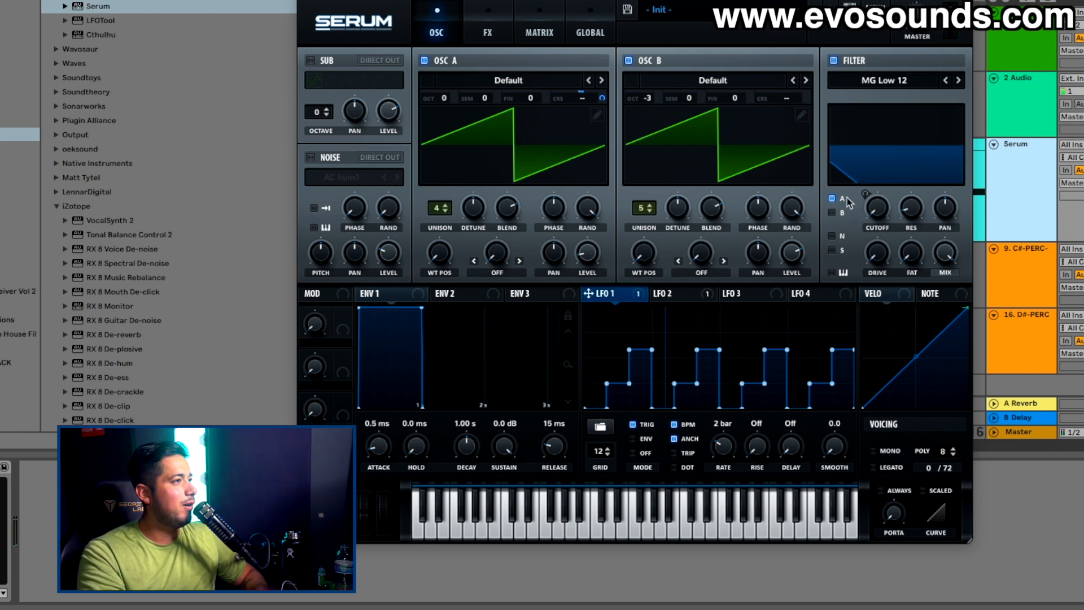
pyautogui.rightClick(876, 208)
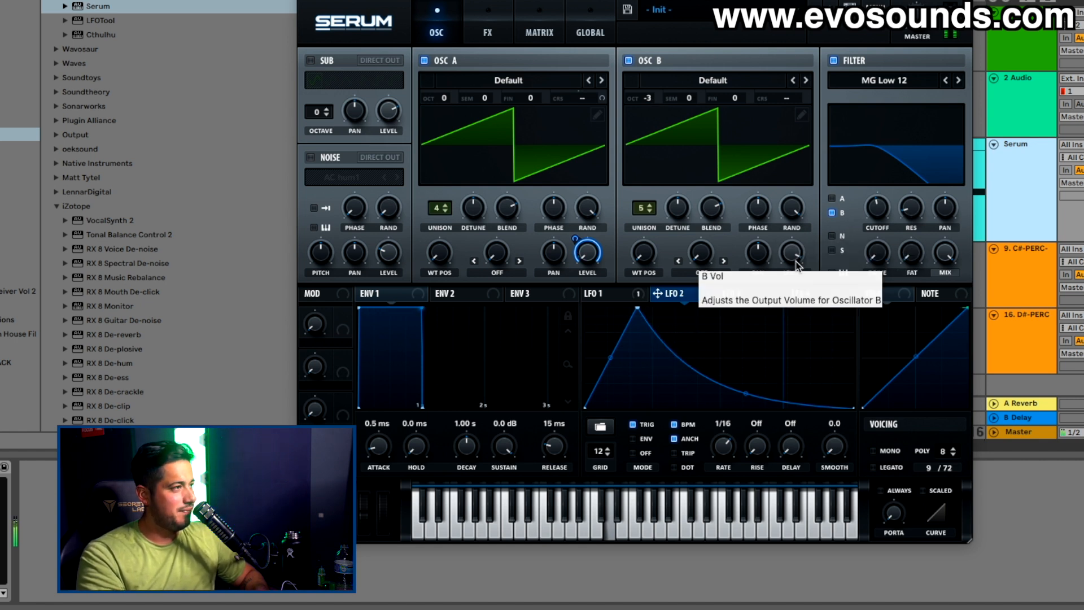
# - Add LFO 3 routed to B CoarsePit in the matrix, then lower the filter cutoff
pyautogui.click(744, 293)
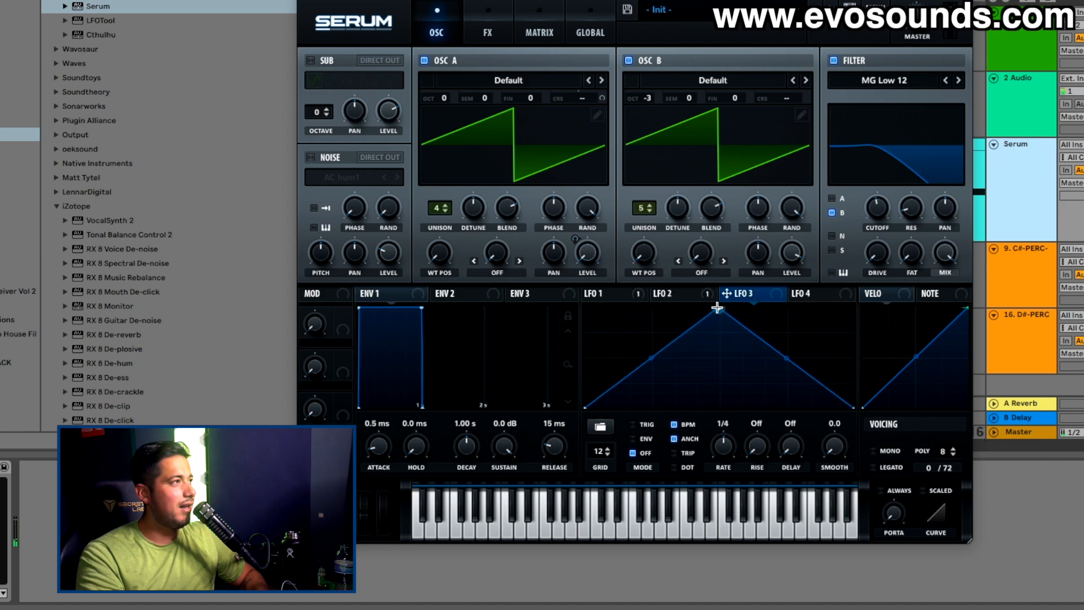
pyautogui.click(539, 32)
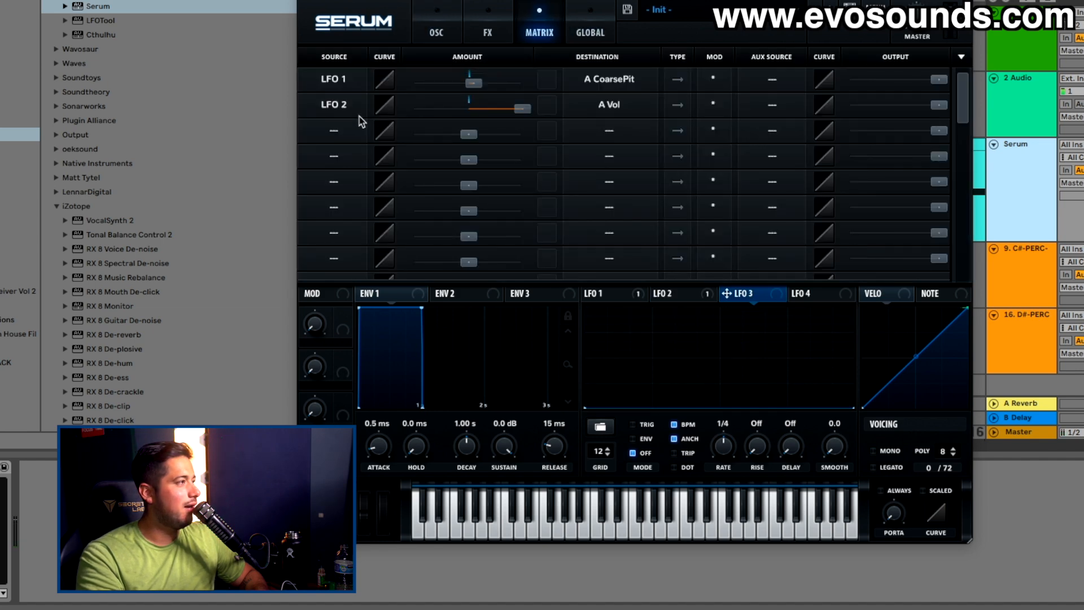
pyautogui.click(333, 130)
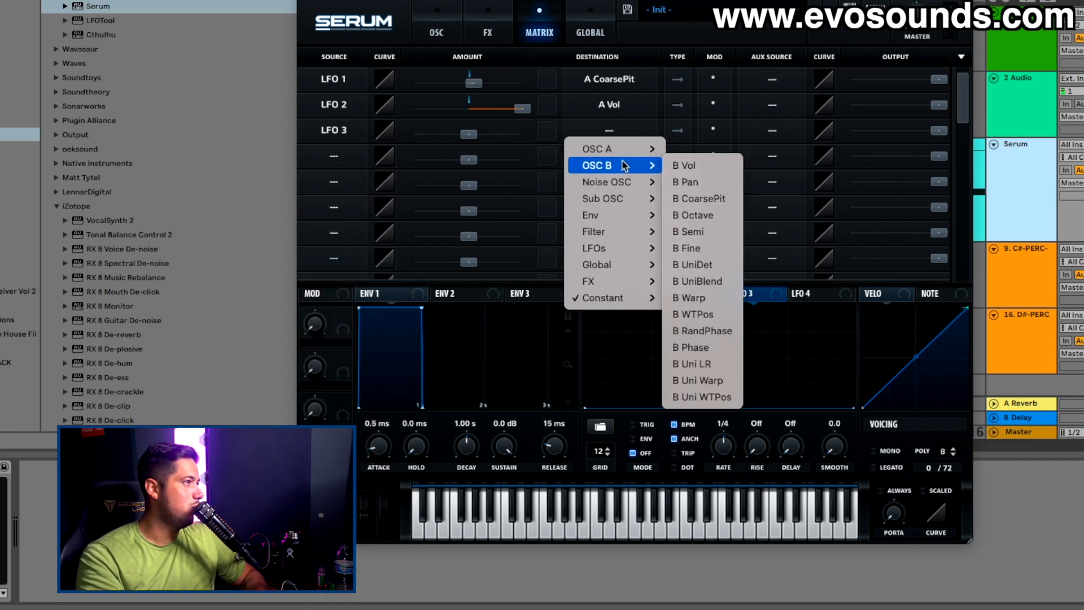
pyautogui.click(700, 199)
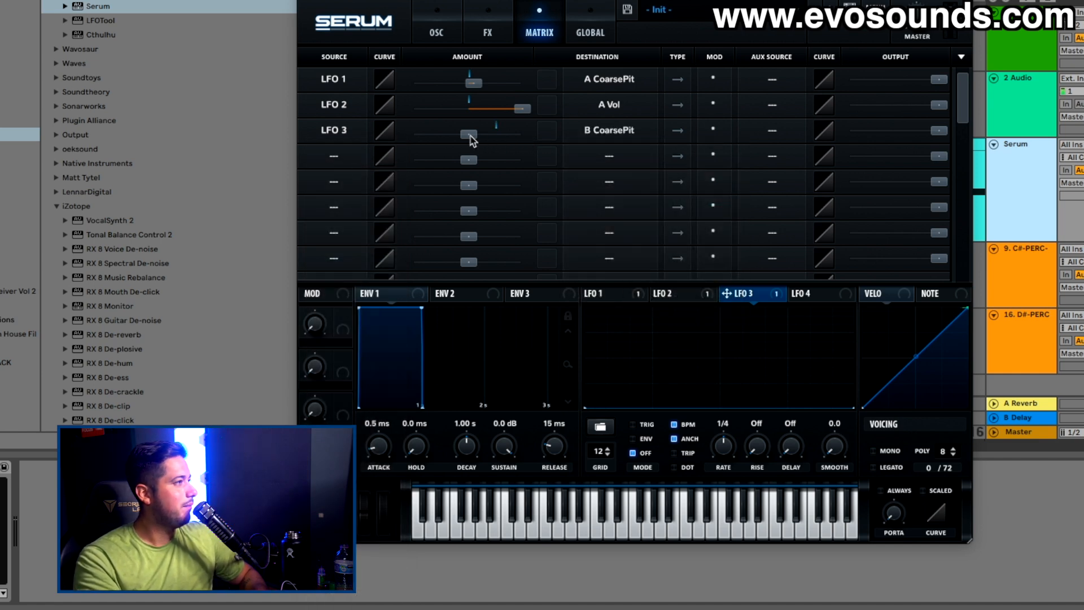
pyautogui.click(436, 33)
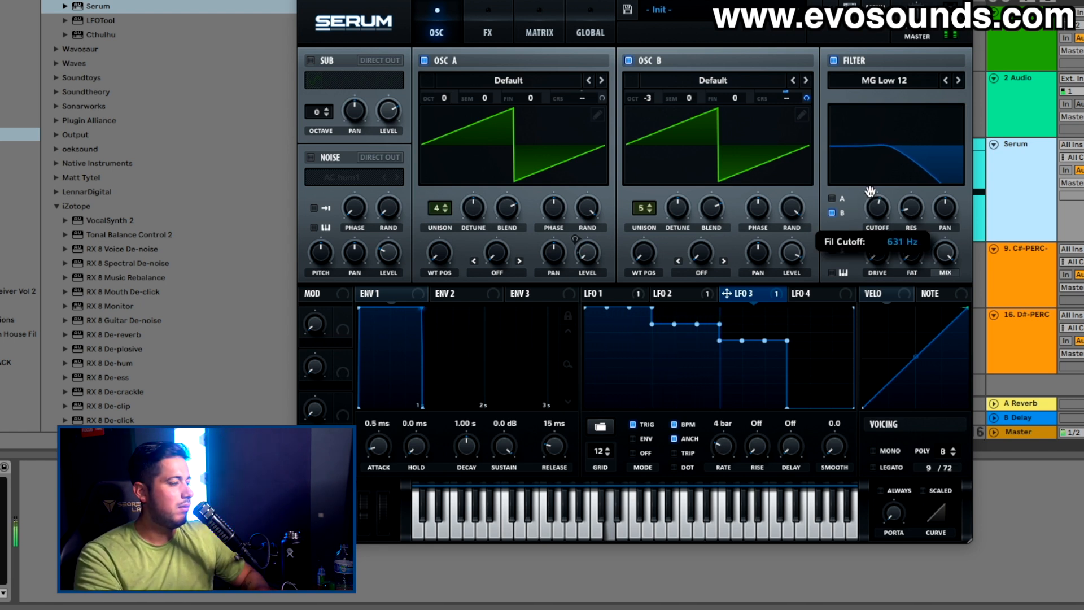
pyautogui.moveTo(870, 189); pyautogui.dragTo(879, 164)
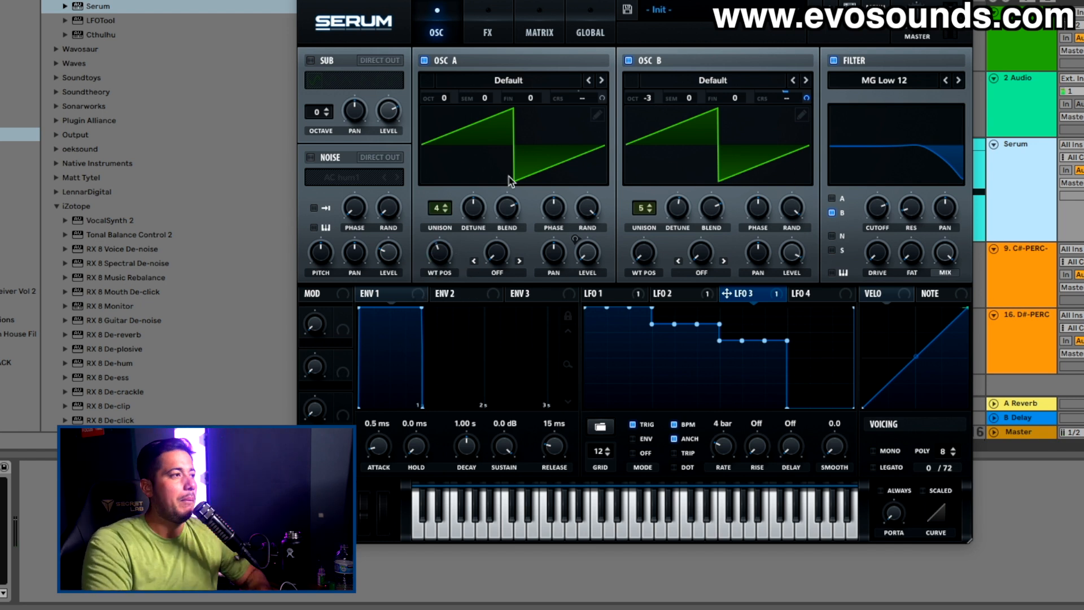
# - Load the Digital > Evolution wavetable into oscillator A
pyautogui.click(488, 20)
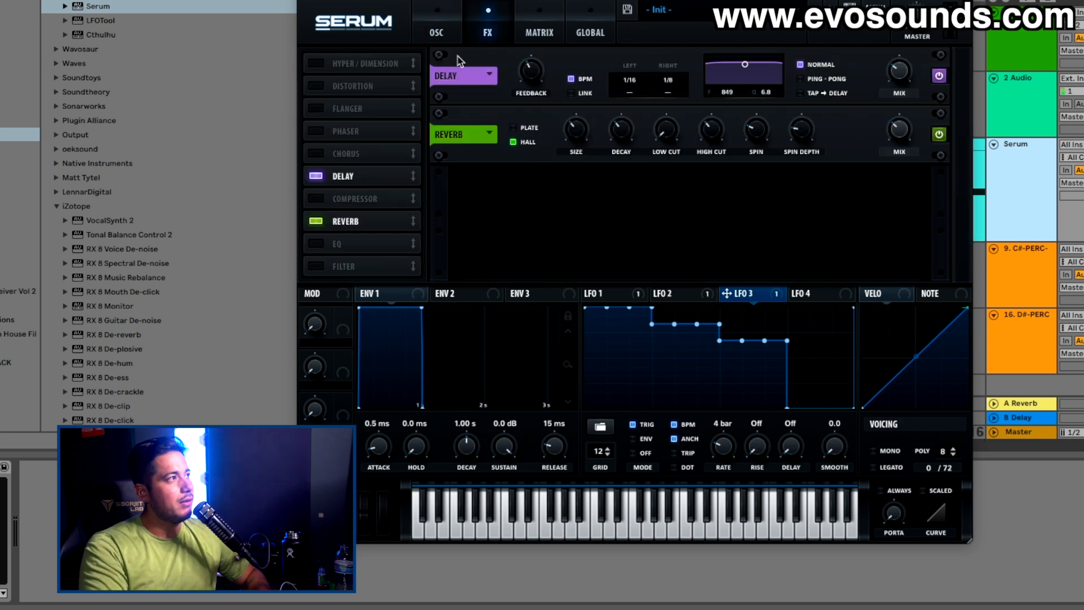
pyautogui.click(435, 33)
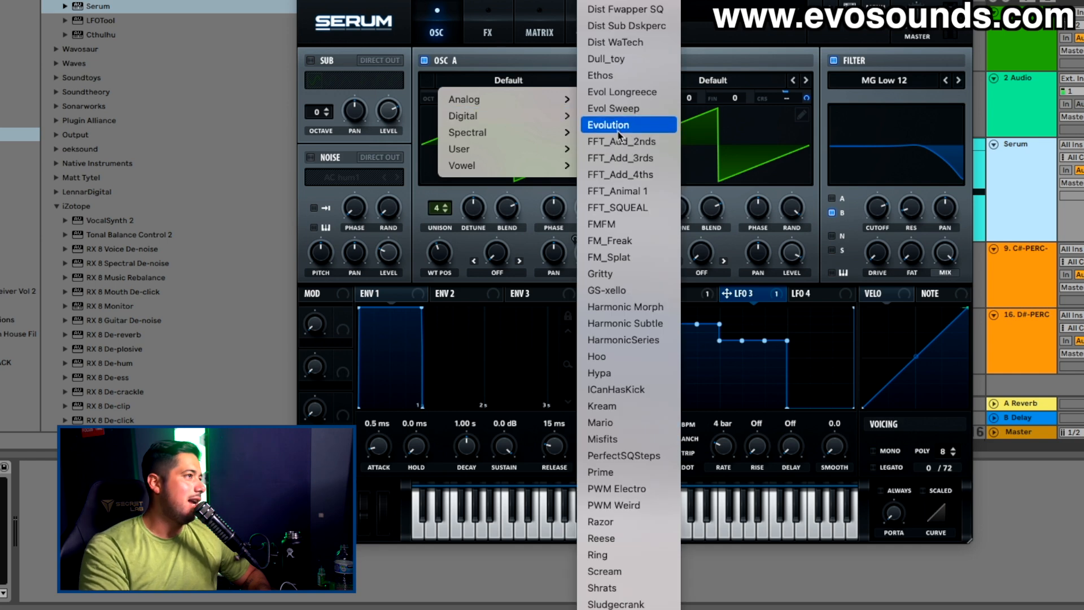
pyautogui.click(607, 125)
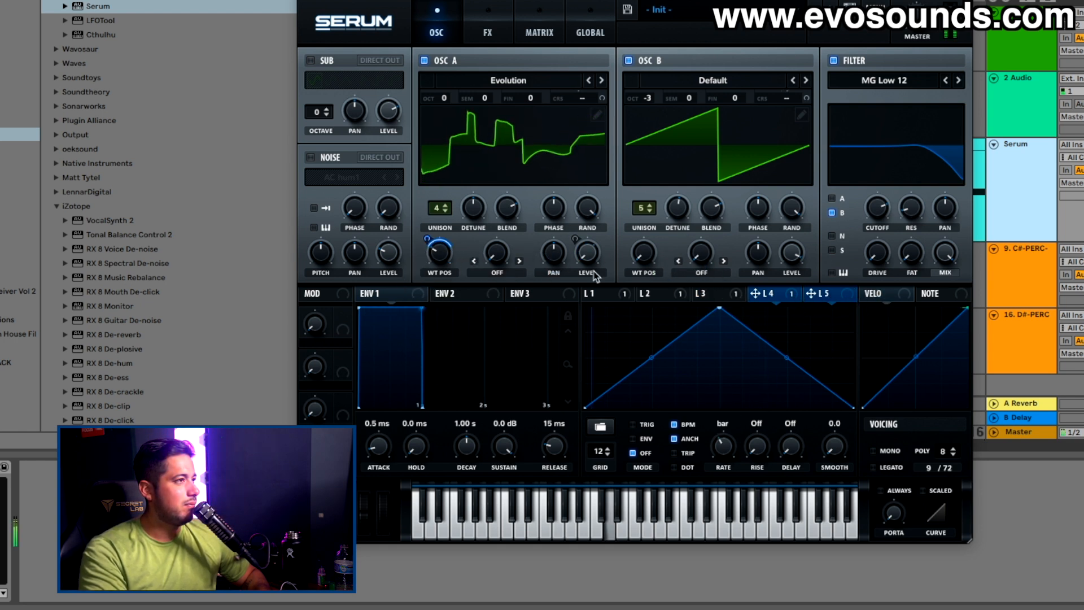
pyautogui.moveTo(875, 211)
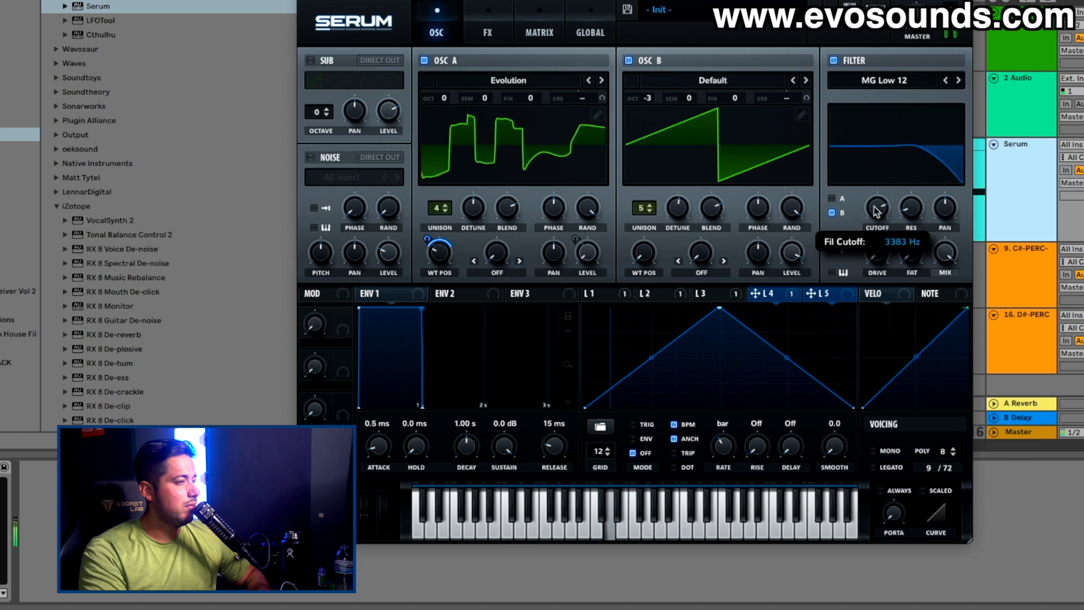
# - Lower the filter cutoff and drag LFO 5 onto the Cutoff knob
pyautogui.moveTo(877, 210); pyautogui.dragTo(877, 186)
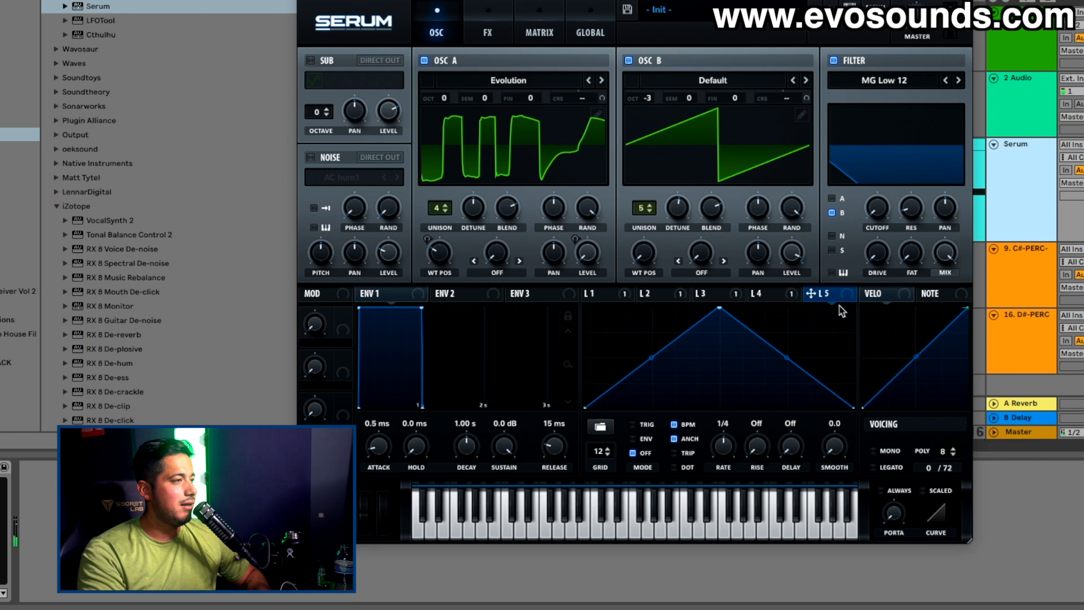
pyautogui.moveTo(827, 293); pyautogui.dragTo(876, 208)
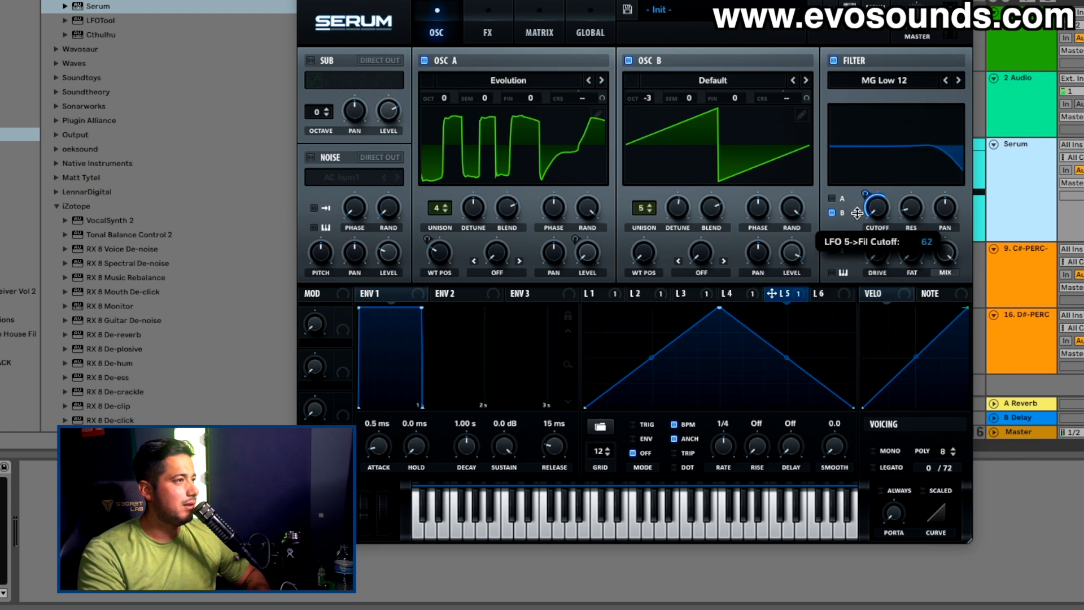